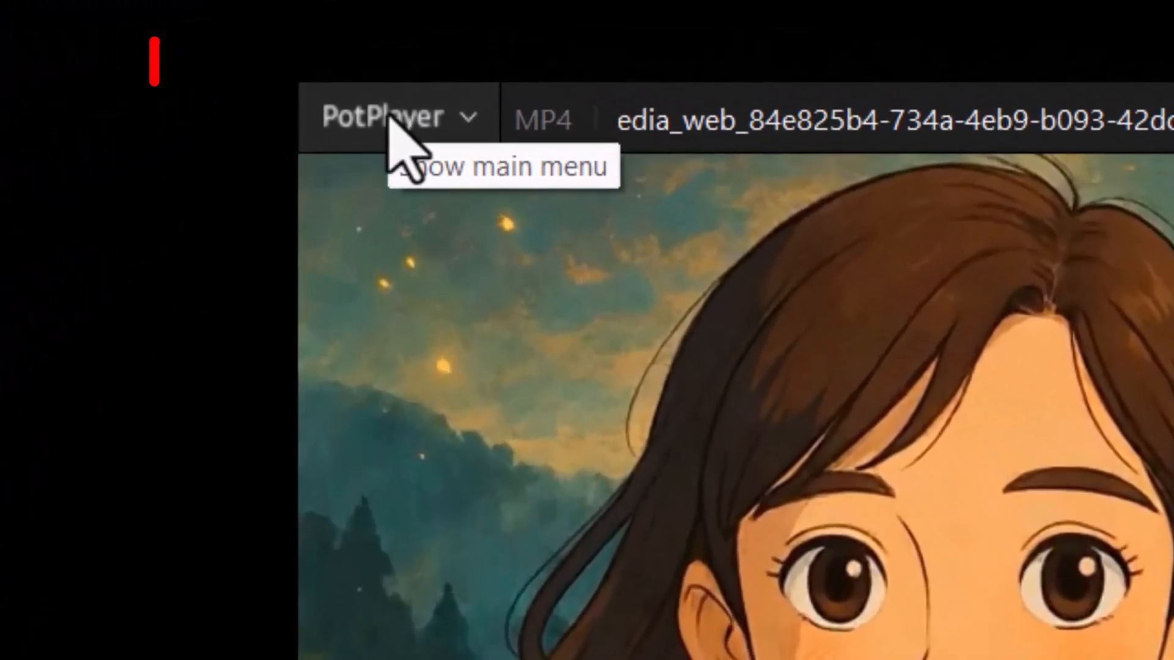
Show PotPlayer's main menu over the currently playing MP4 video.
left_click(381, 116)
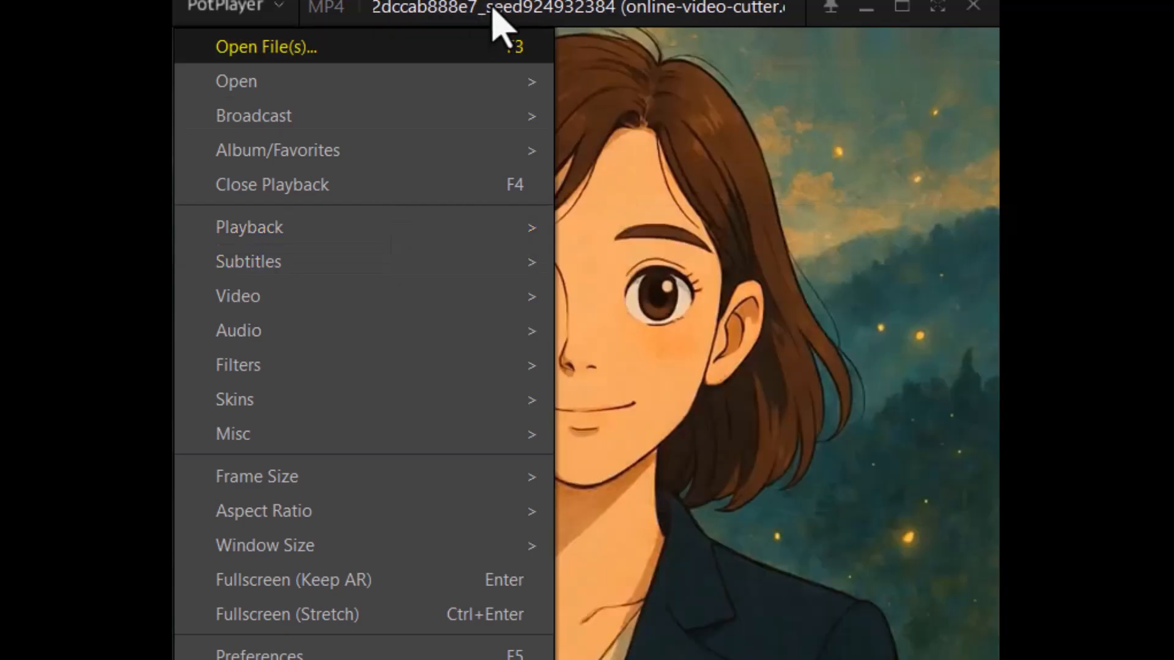
mouse_move(300, 365)
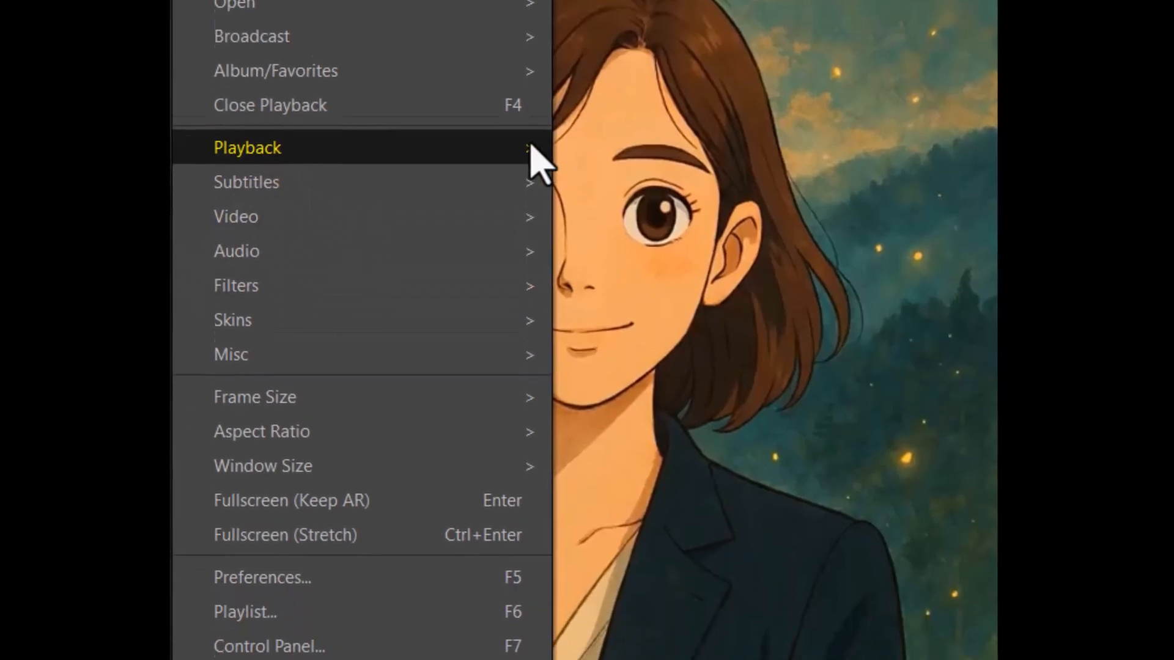
Reach the Playback settings dialog via the Playback submenu.
left_click(247, 148)
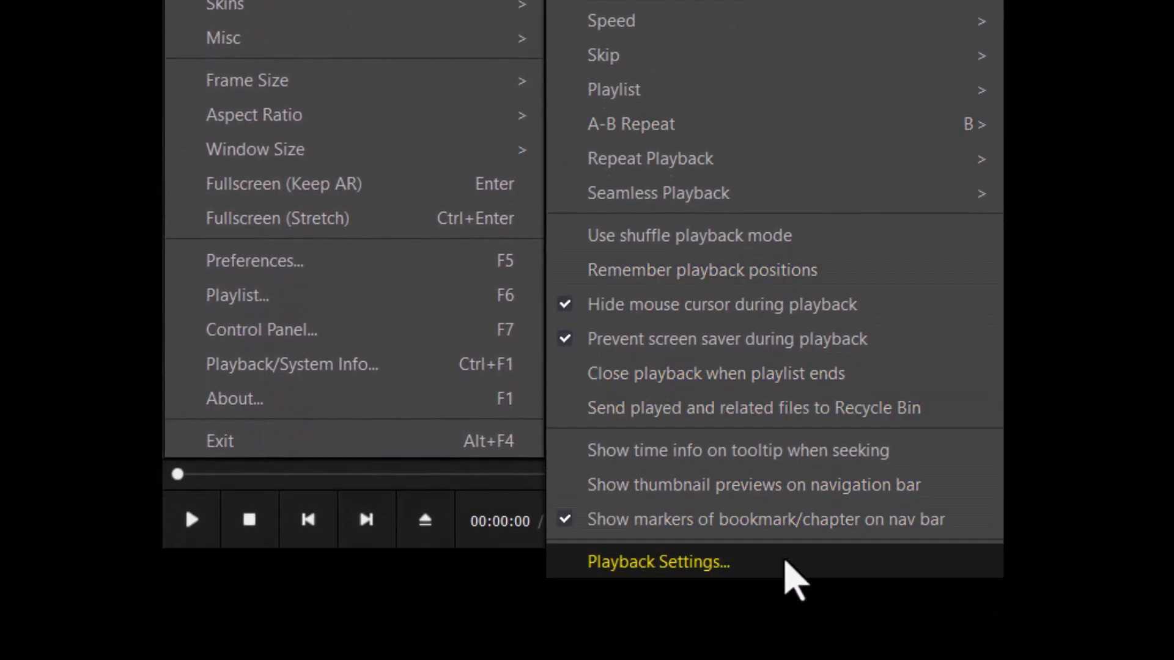
left_click(657, 562)
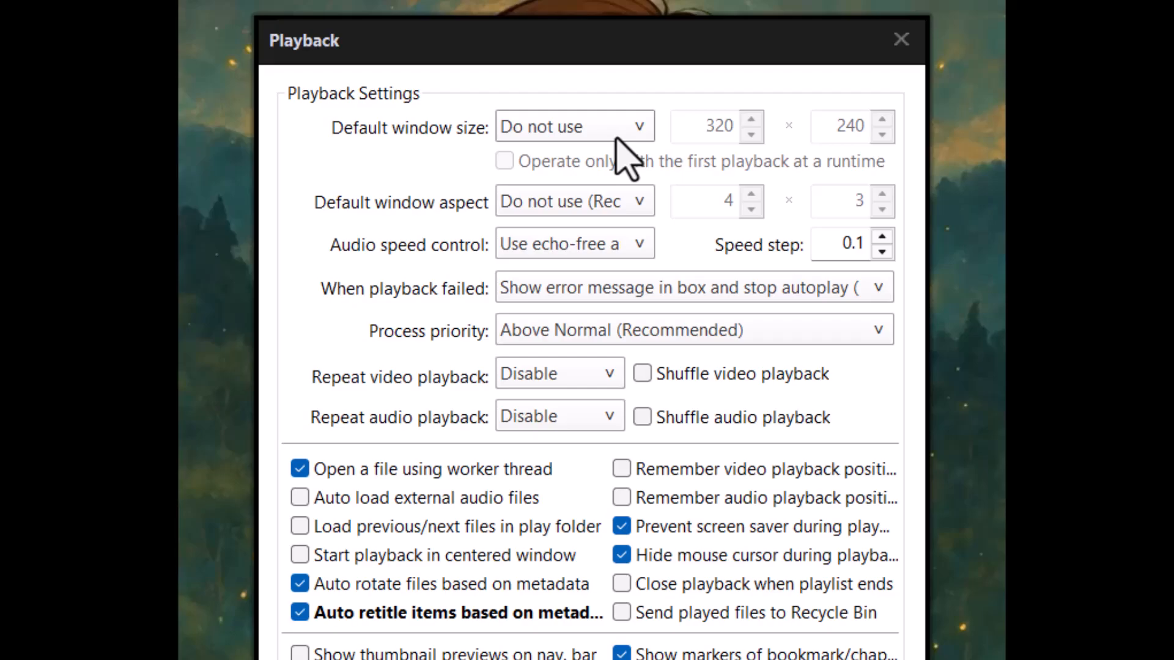
Set Default window size to Fullscreen (Stretch by Keeping AR) and confirm with OK.
left_click(574, 126)
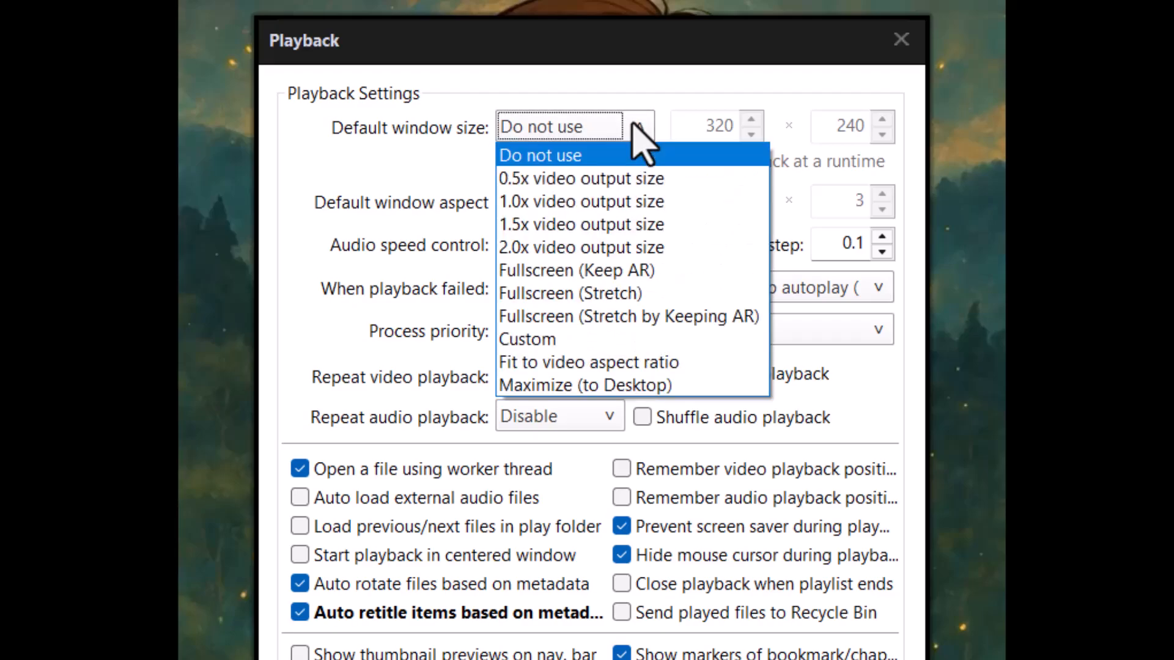
mouse_move(637, 172)
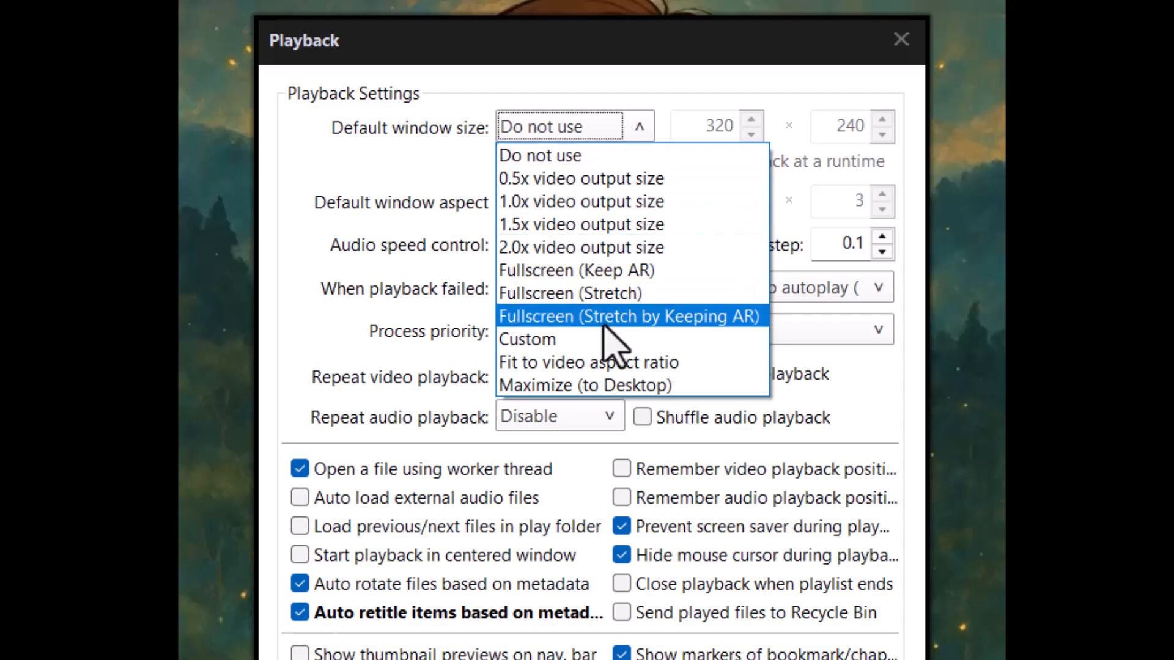
left_click(629, 316)
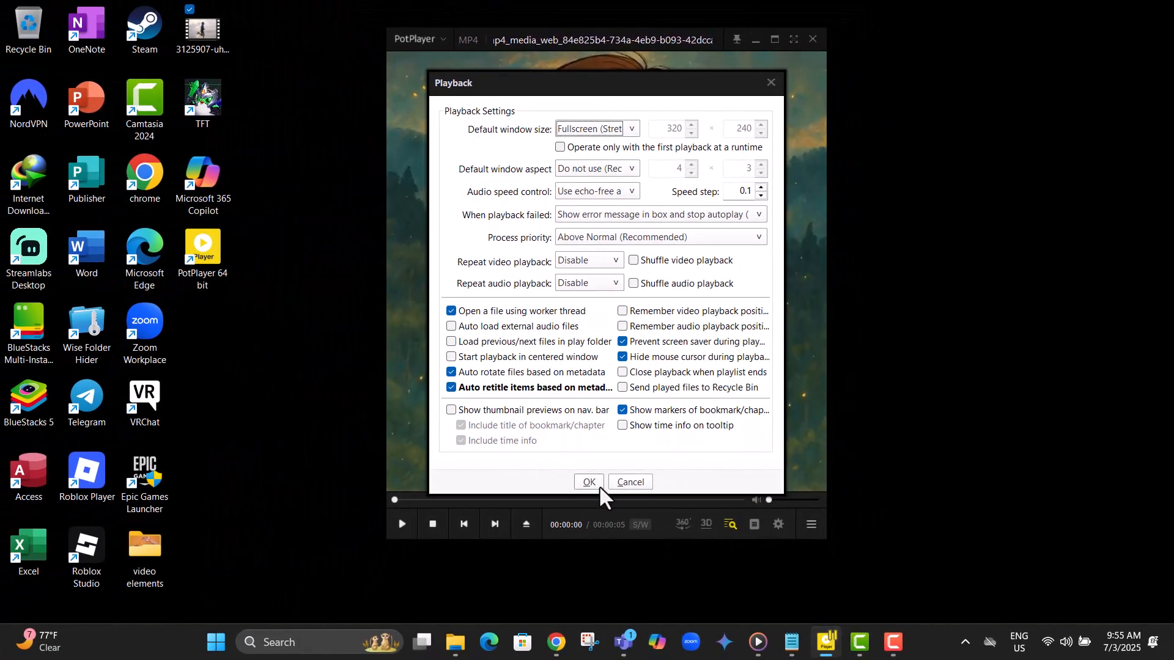
left_click(588, 482)
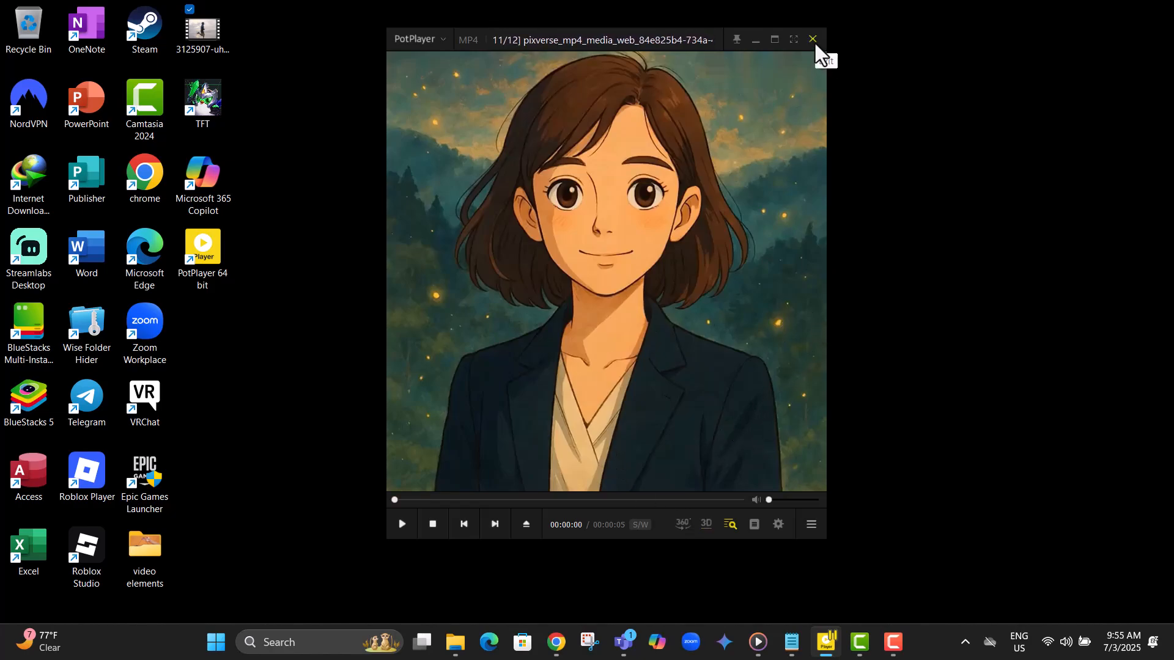
Relaunch PotPlayer from the taskbar and play the beach video, which now opens fullscreen.
left_click(813, 39)
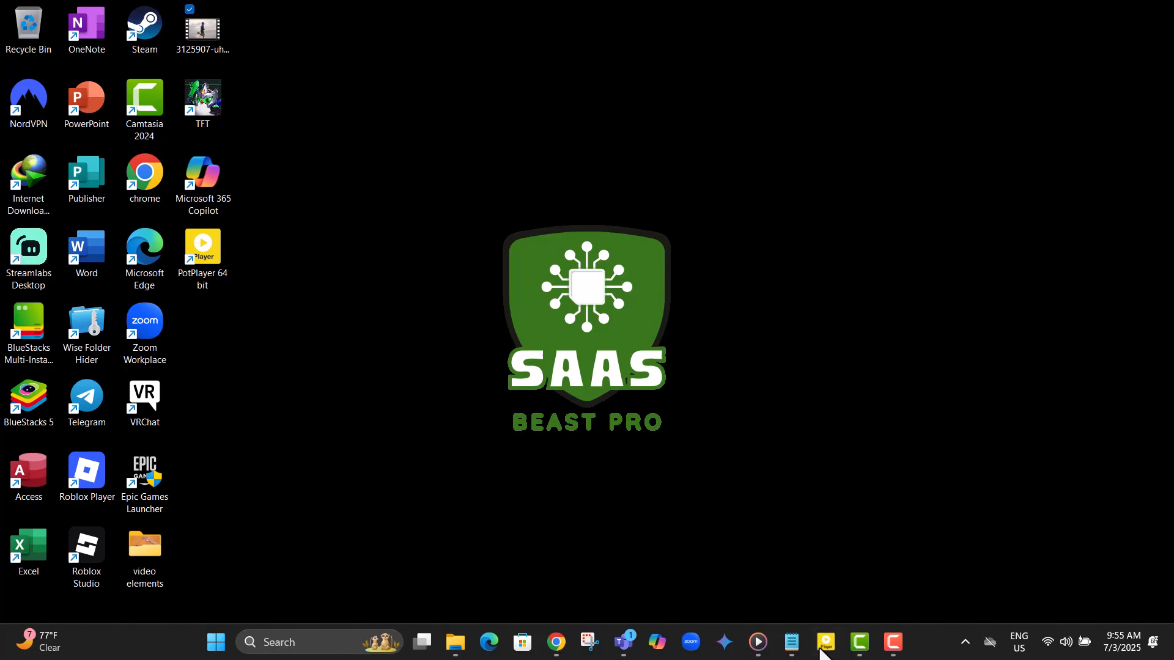
left_click(825, 642)
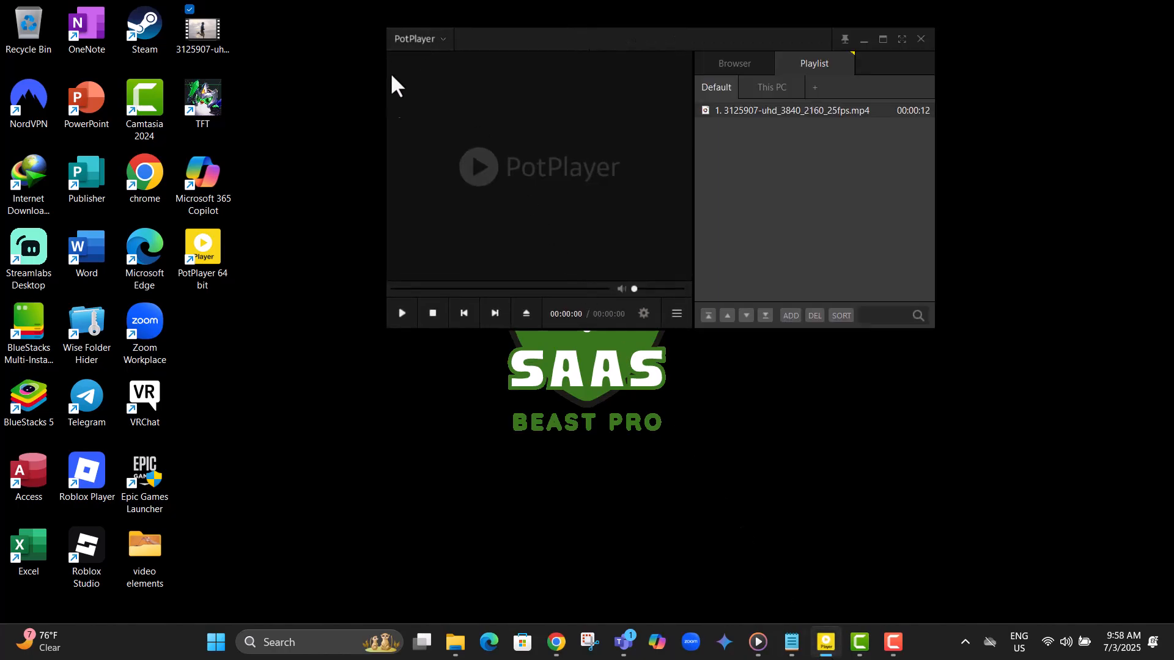
left_click(203, 30)
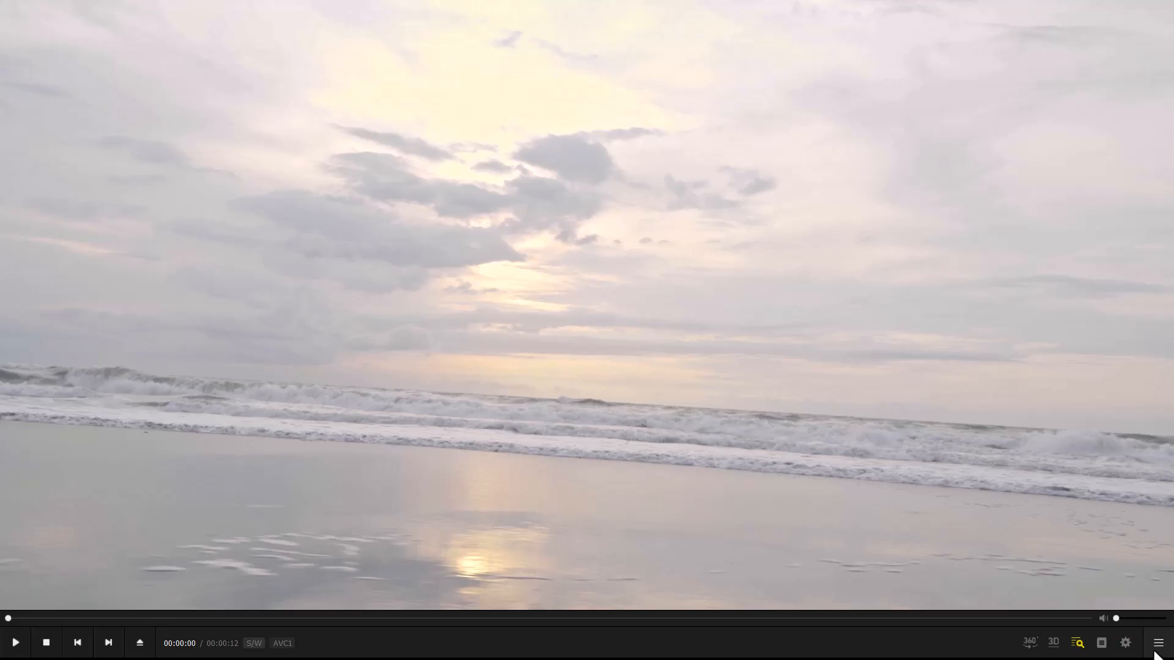
left_click(1161, 642)
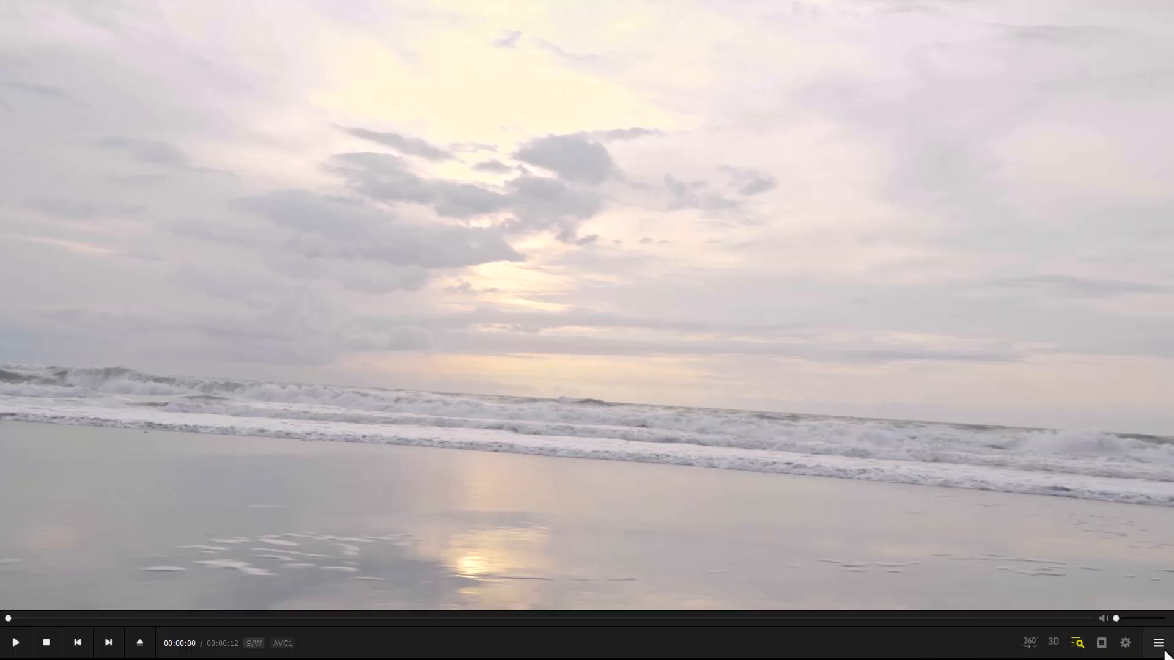
mouse_move(1155, 647)
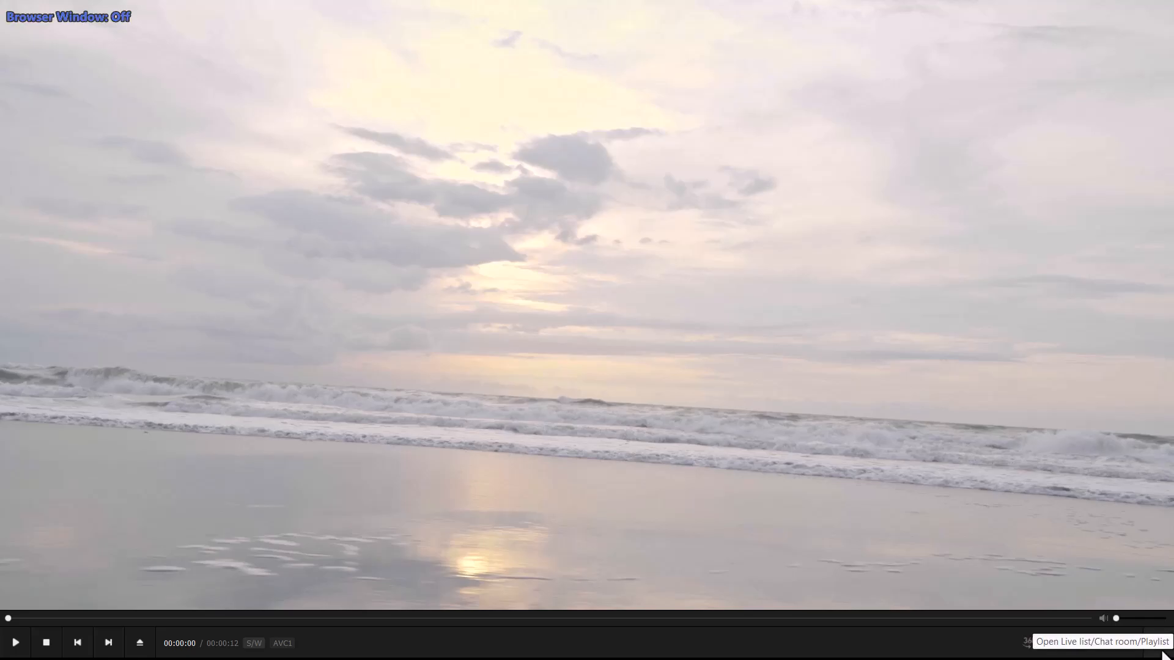